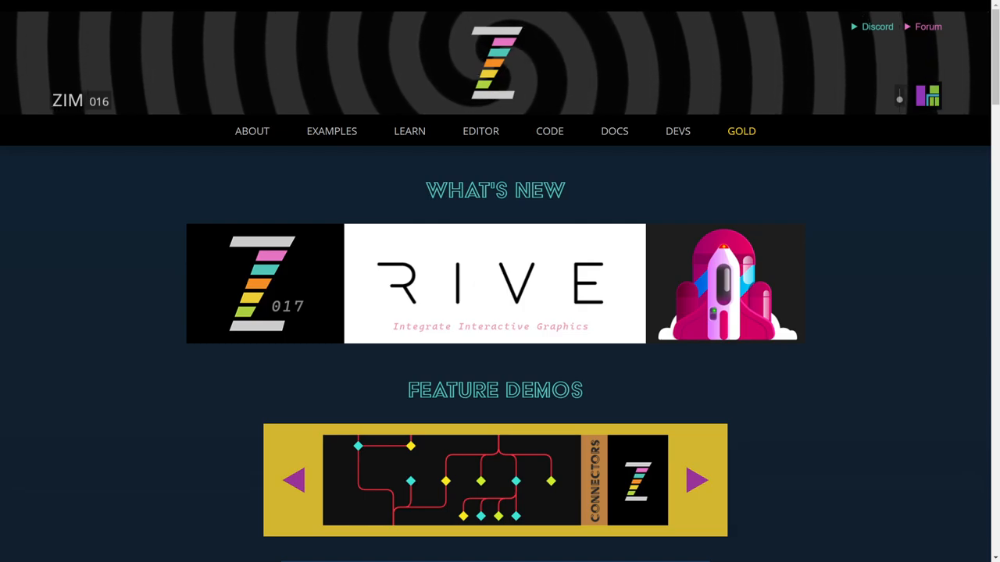
Go to the ZIM Code page showing the starter HTML template.
click(695, 481)
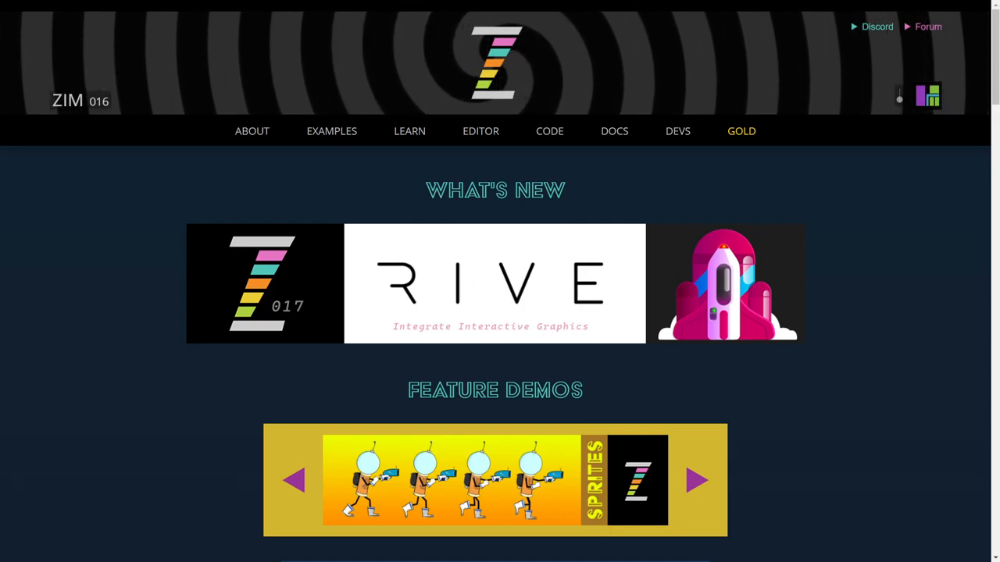
click(550, 131)
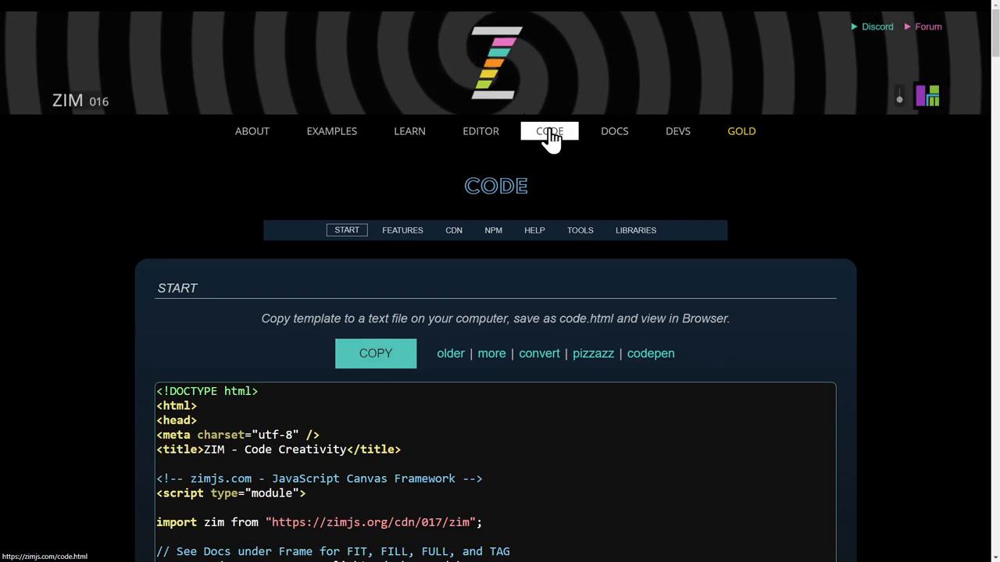
scroll(down, 3)
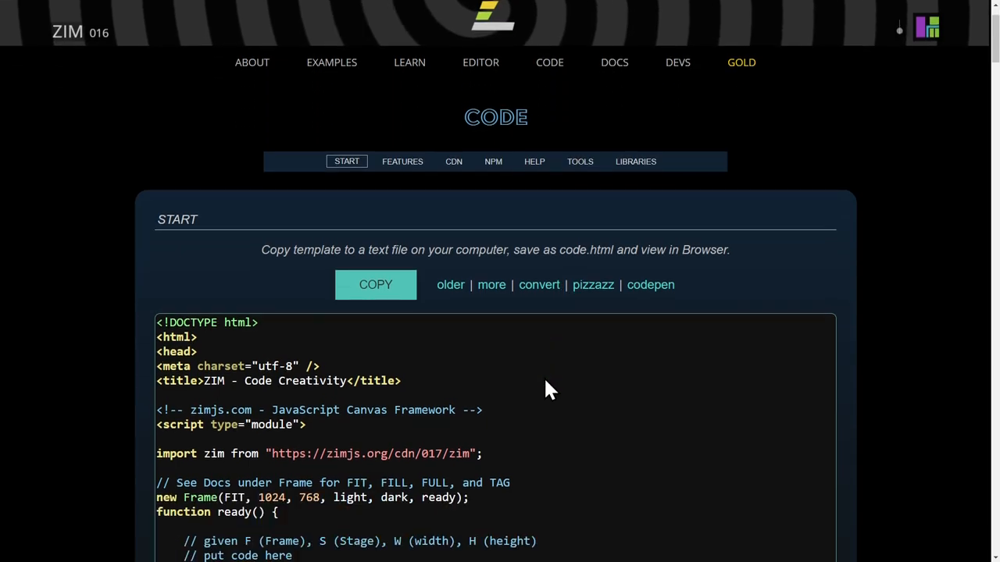
scroll(down, 3)
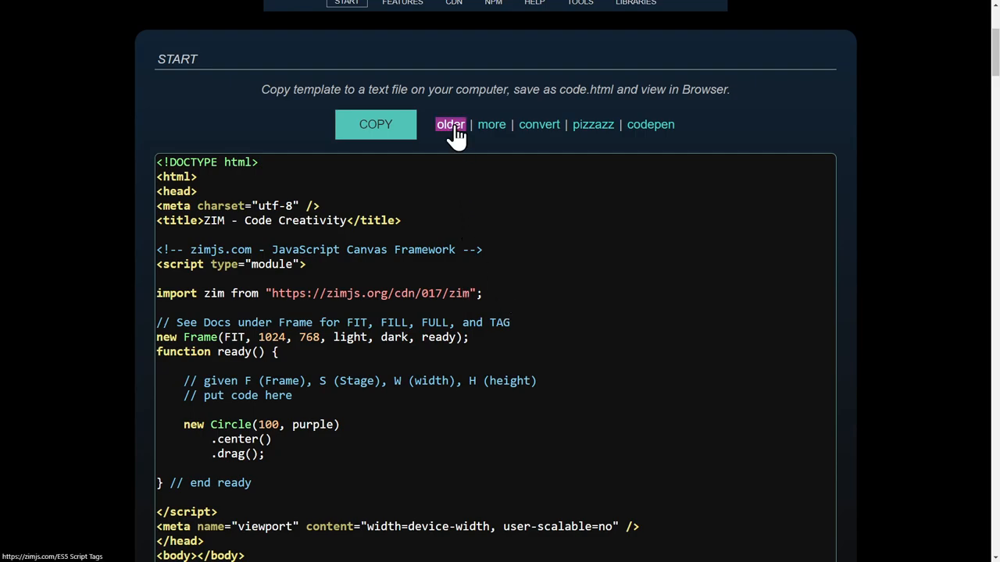
Switch to the older script-tag template version and copy its whole code.
click(450, 125)
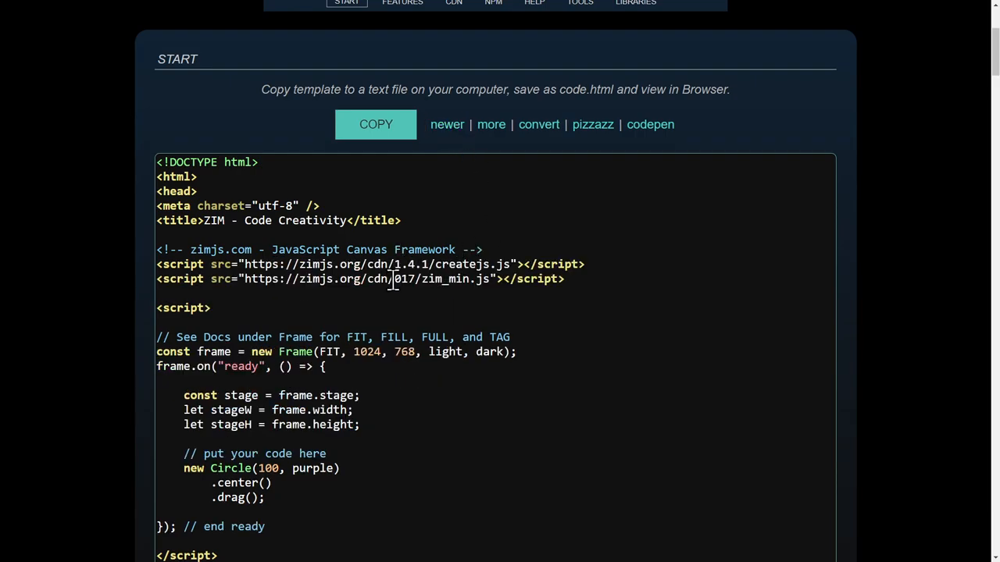
click(374, 125)
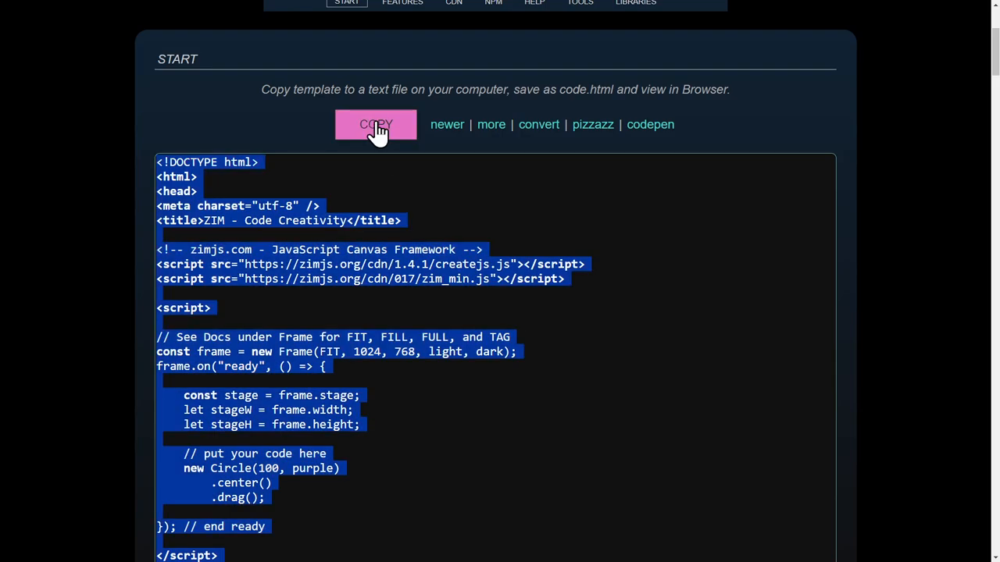
click(375, 125)
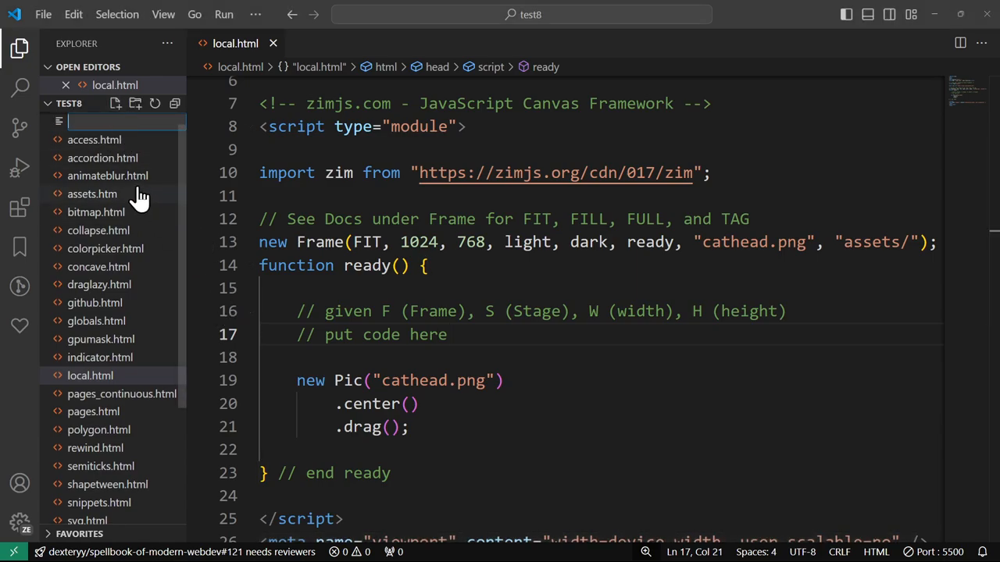
Name the new empty file in the test8 folder offline.html.
text(offline.)
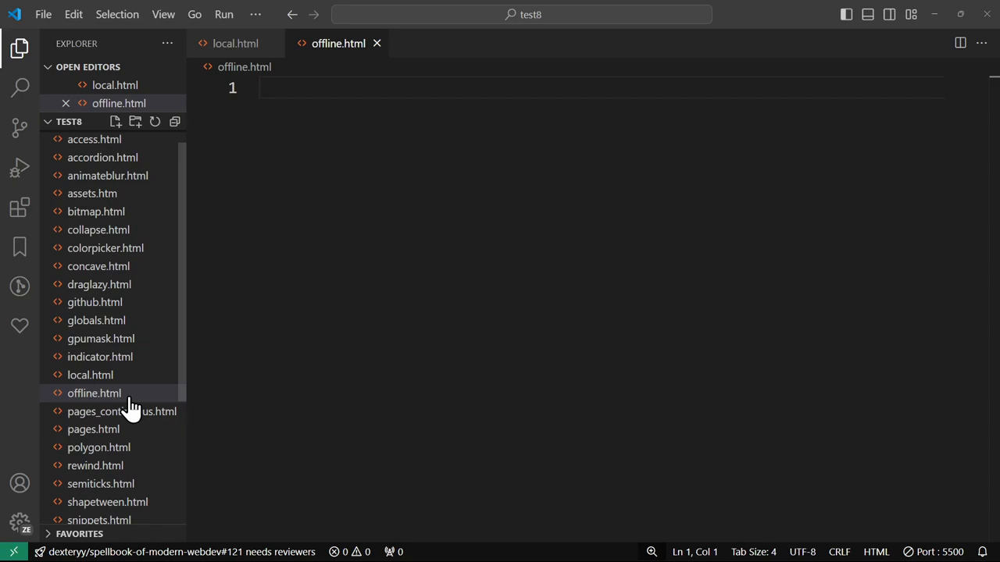
mouse_move(94, 394)
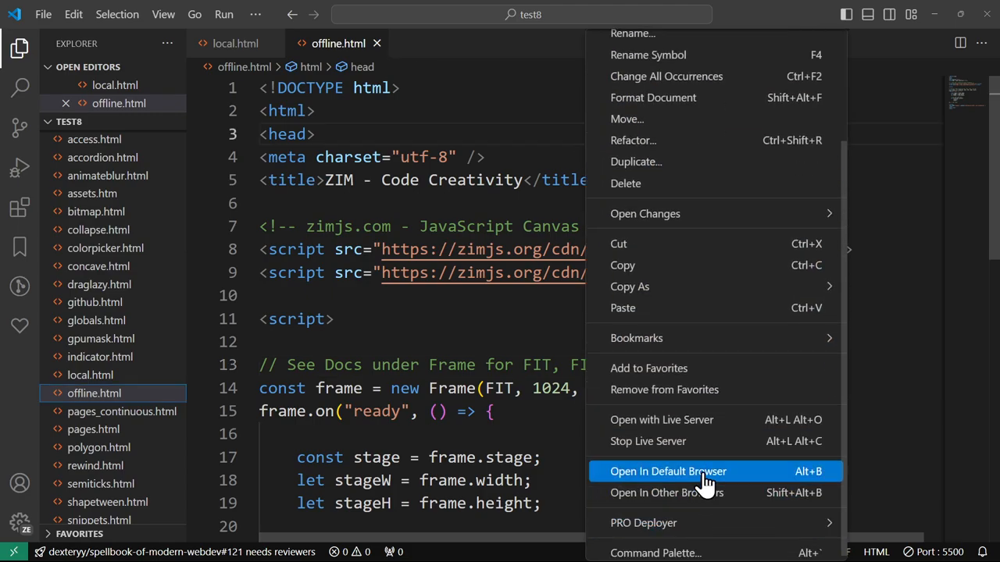
Preview the pasted offline.html template in the default web browser.
click(667, 472)
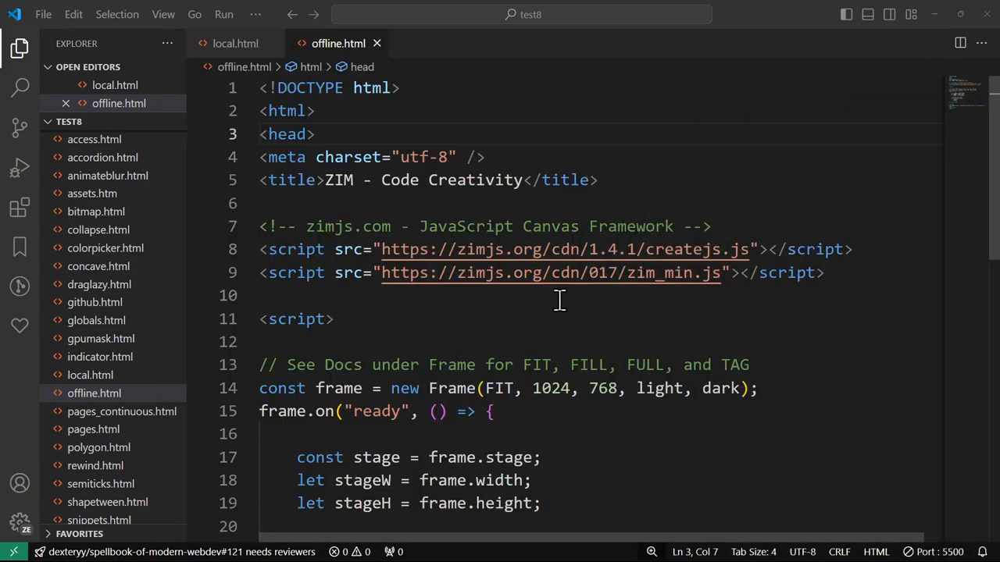
mouse_move(19, 211)
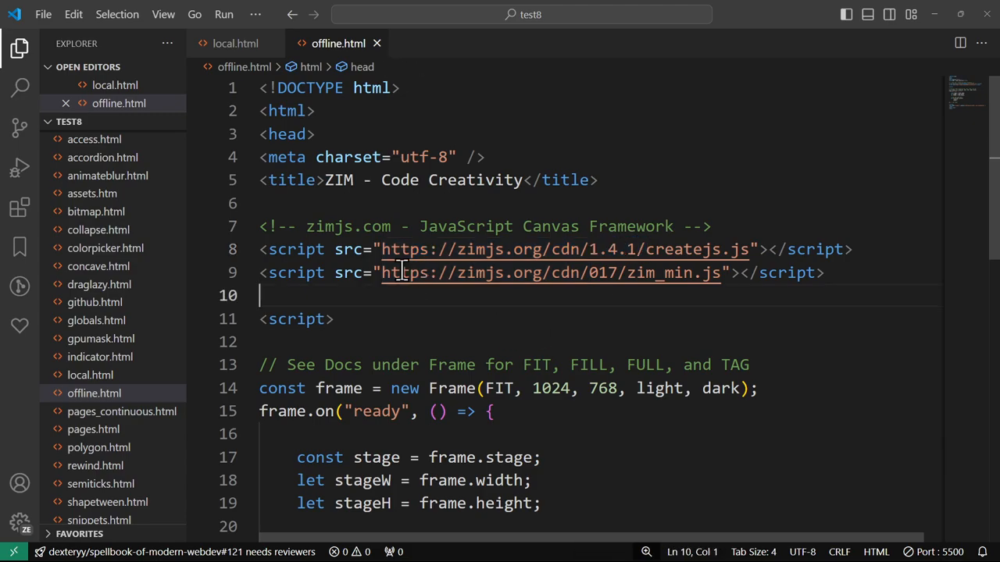
Load the createjs.js library URL in Chrome and start saving it to disk.
drag(381, 250, 747, 250)
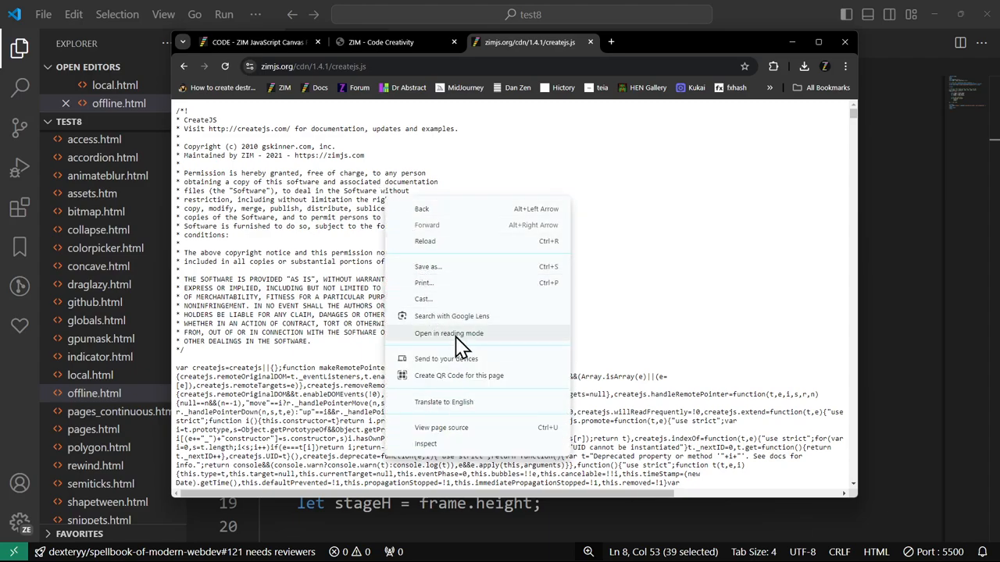
click(428, 265)
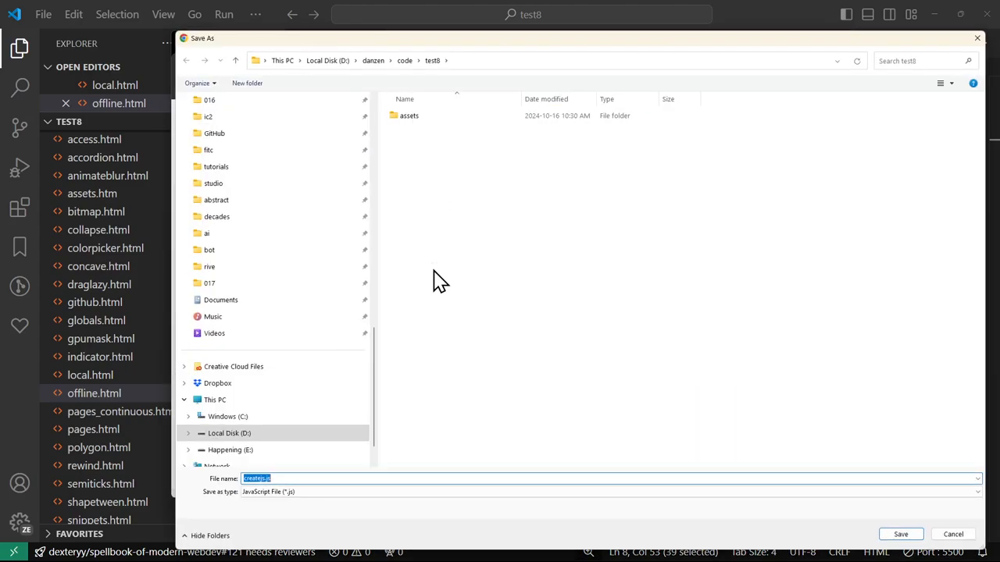
mouse_move(419, 143)
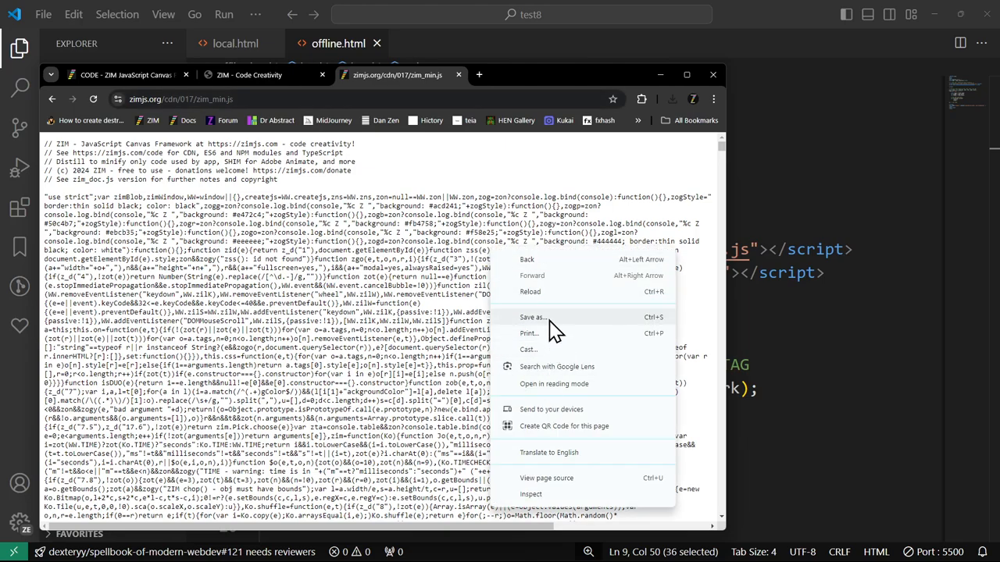
Save zim_min.js from Chrome into the test8 folder beside createjs.js.
click(531, 317)
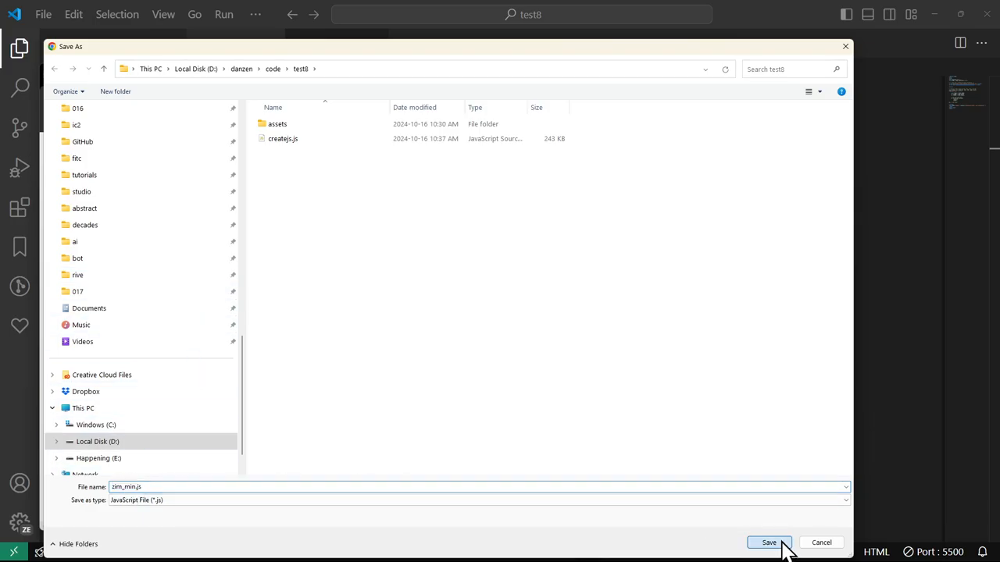
click(769, 542)
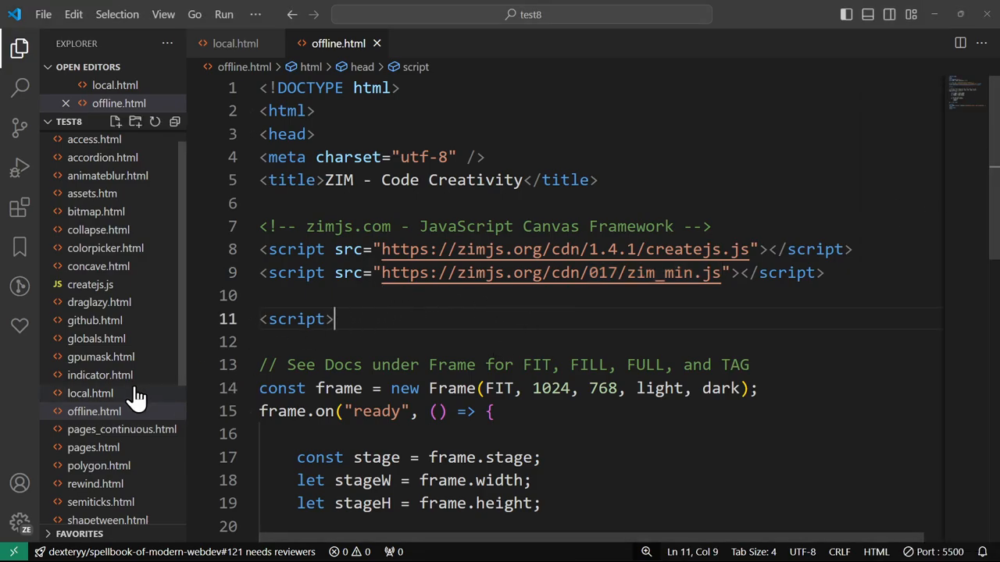
Replace the CreateJS CDN URL in the script src with local createjs.js.
scroll(down, 3)
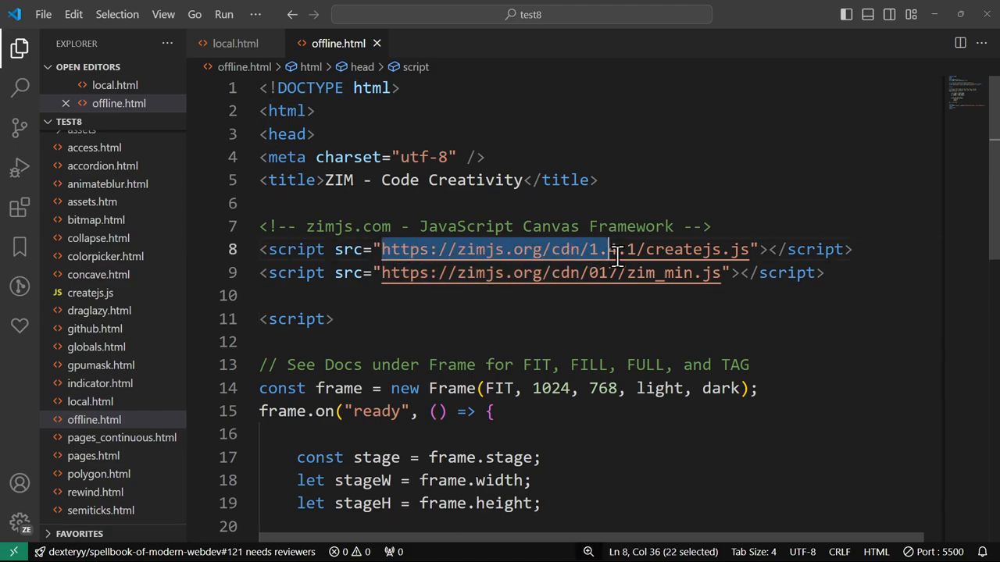
text(createjs.js)
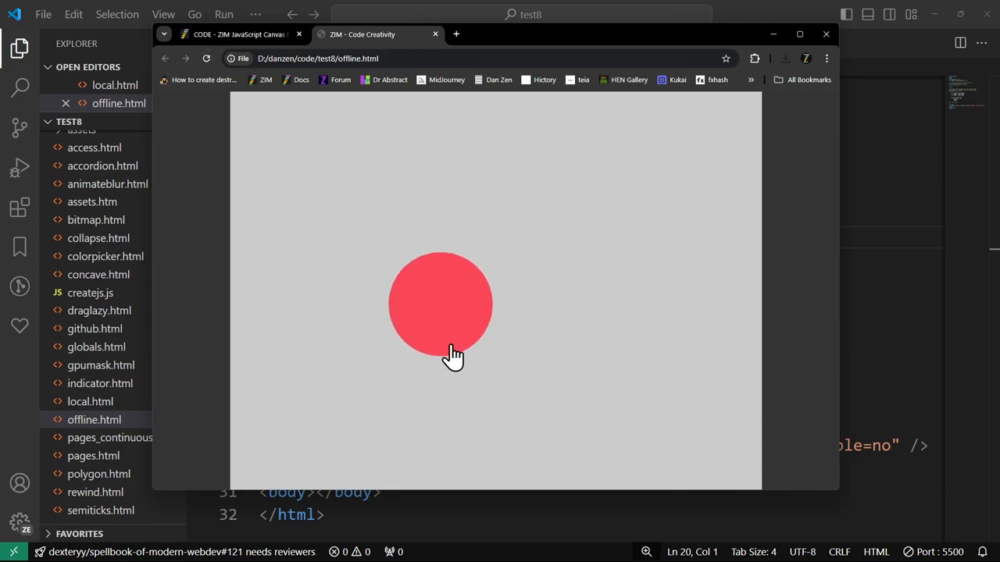
Drag the red circle across the grey stage in the locally opened offline.html.
drag(441, 303, 578, 253)
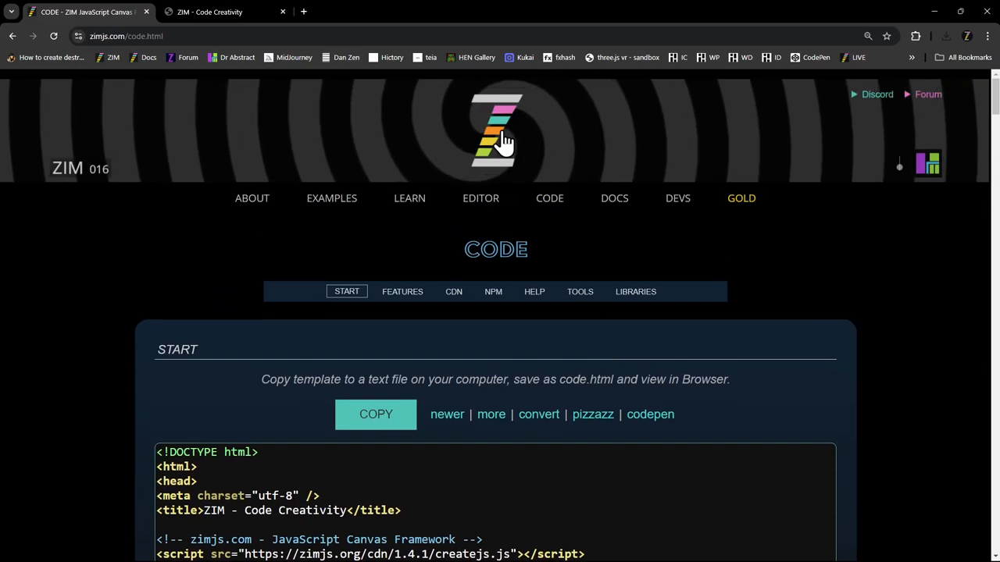
Return to the ZIM home page via the ZIM logo.
click(497, 137)
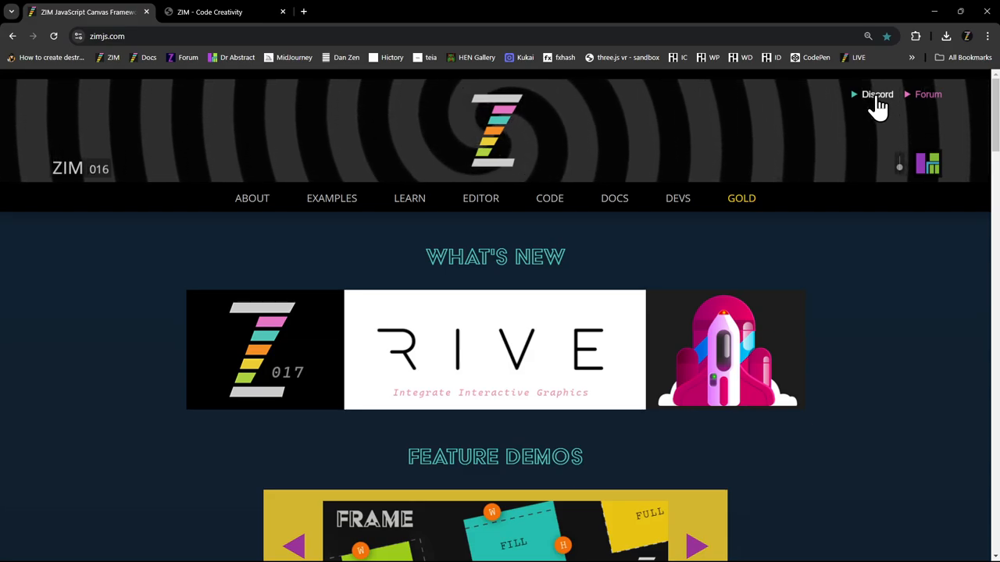
mouse_move(934, 106)
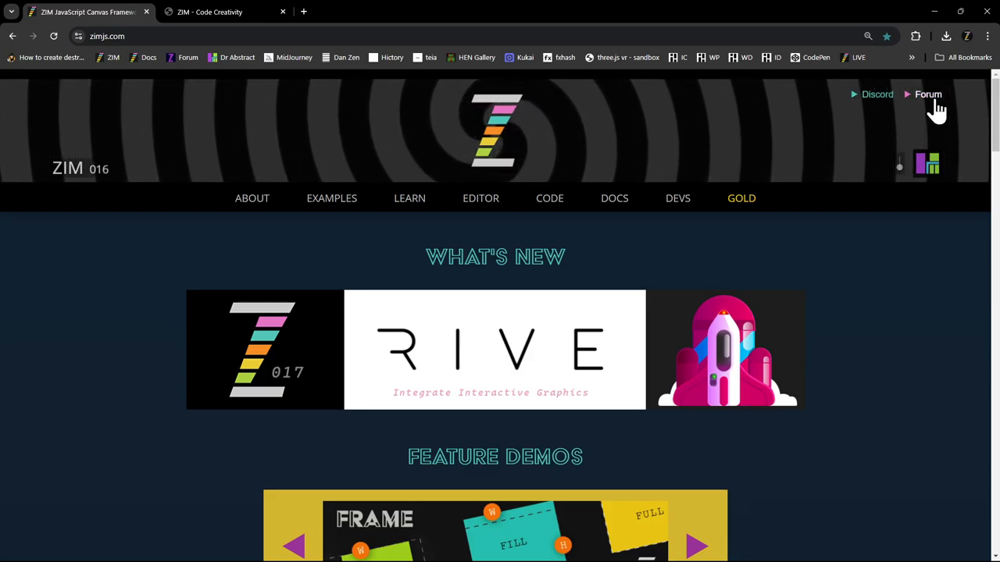